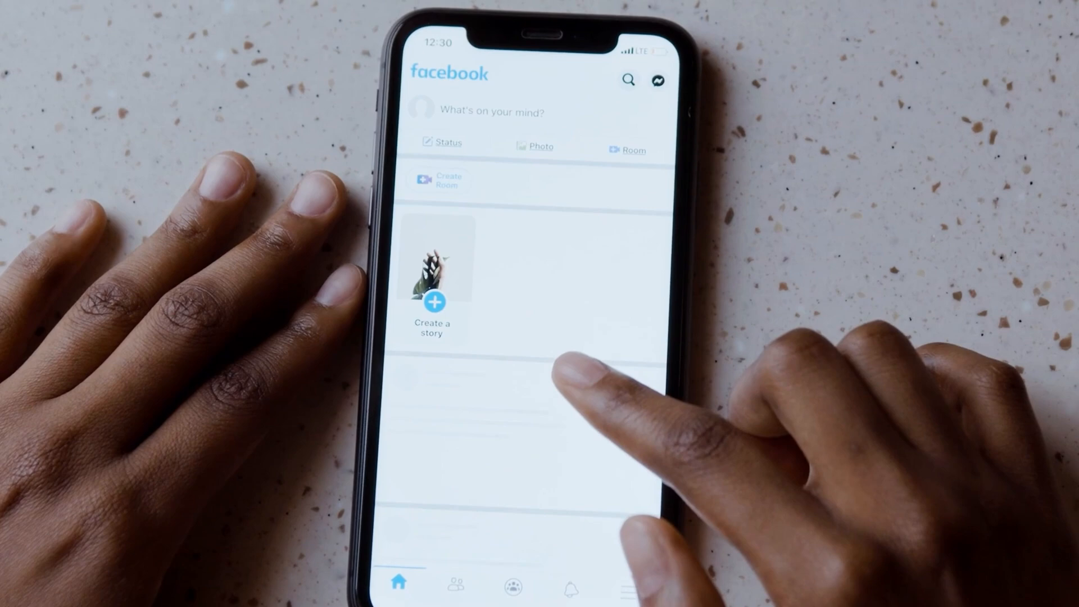
- Switch from the home feed to the Groups page via the bottom navigation bar
left_click(513, 586)
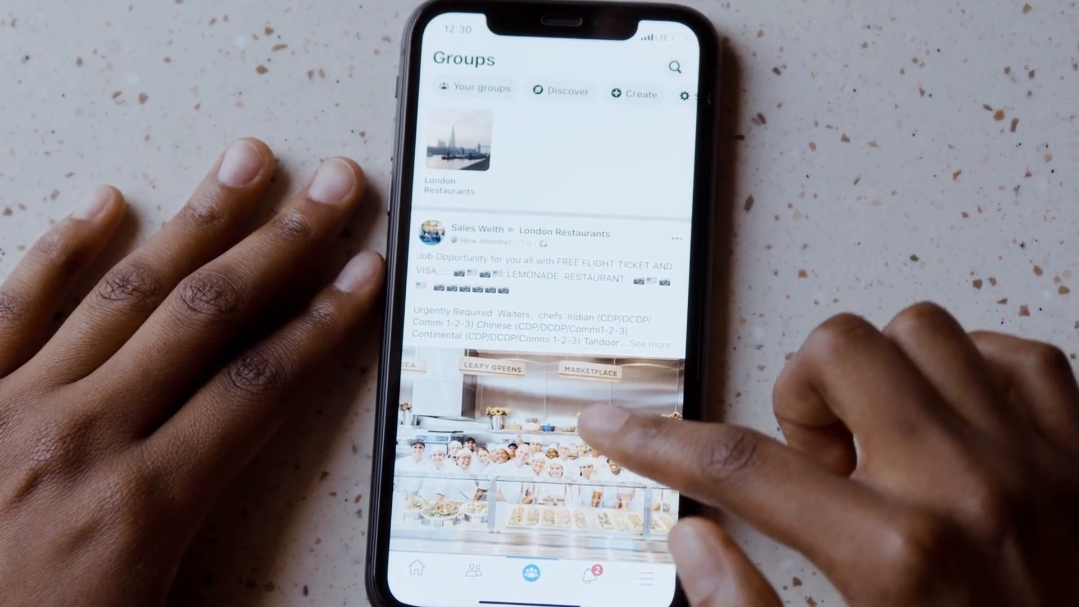